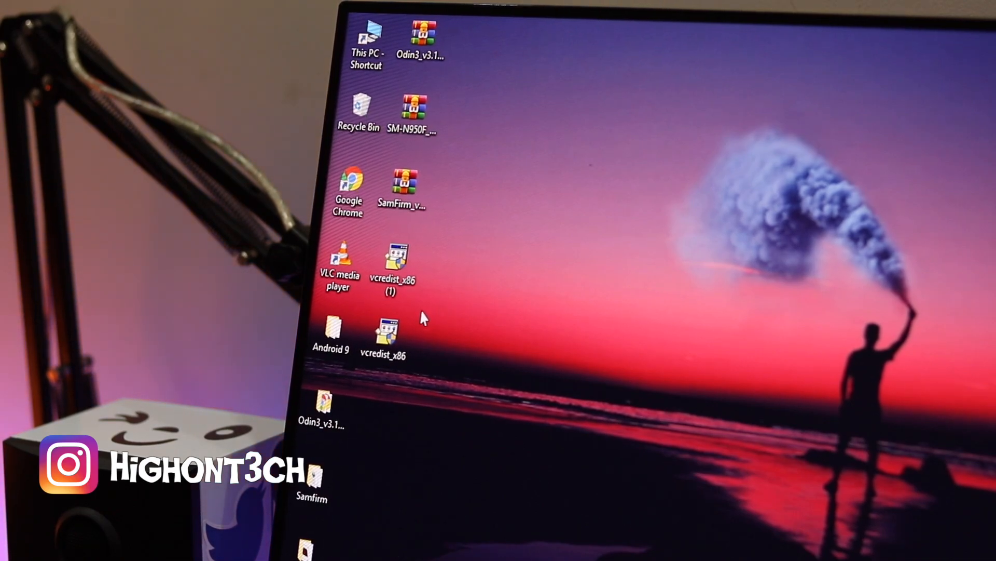
Show the contents of the extracted Samfirm folder with its DLL and application files
left_click(391, 331)
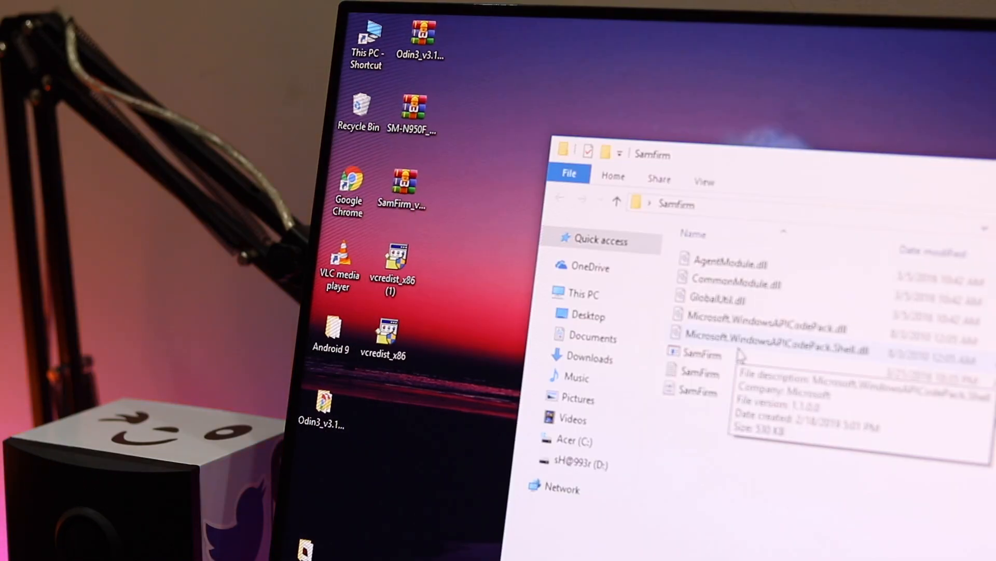
Launch SamFirm.exe so its firmware lookup window appears
double_click(694, 354)
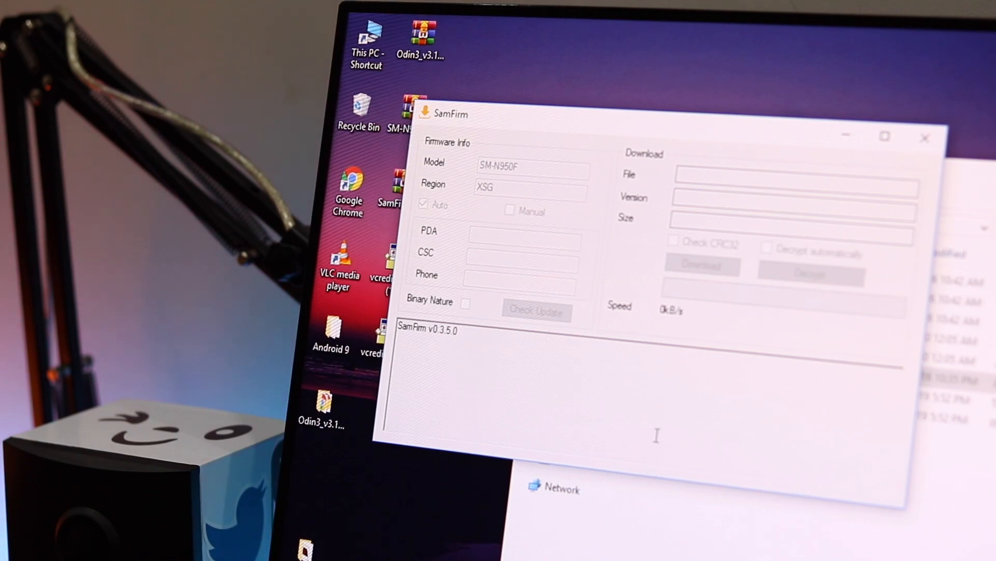
Check for the latest SM-N950F XSG firmware and download it with automatic decryption
left_click(536, 310)
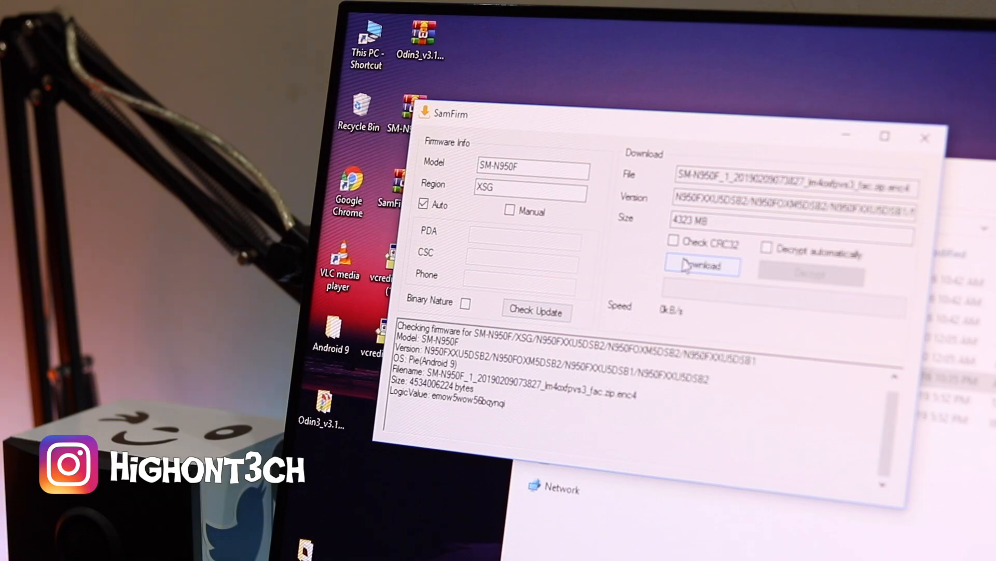
left_click(768, 247)
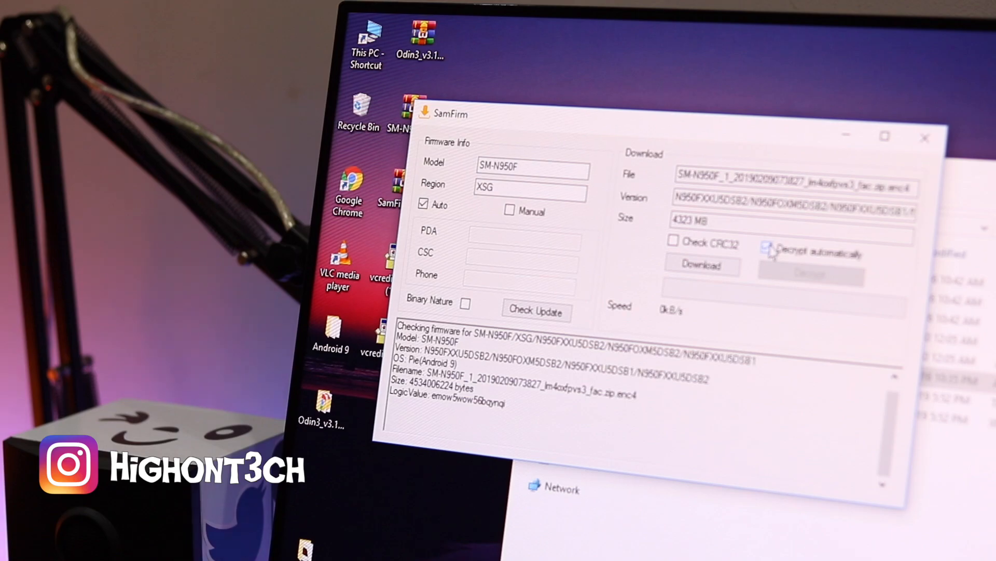
left_click(701, 265)
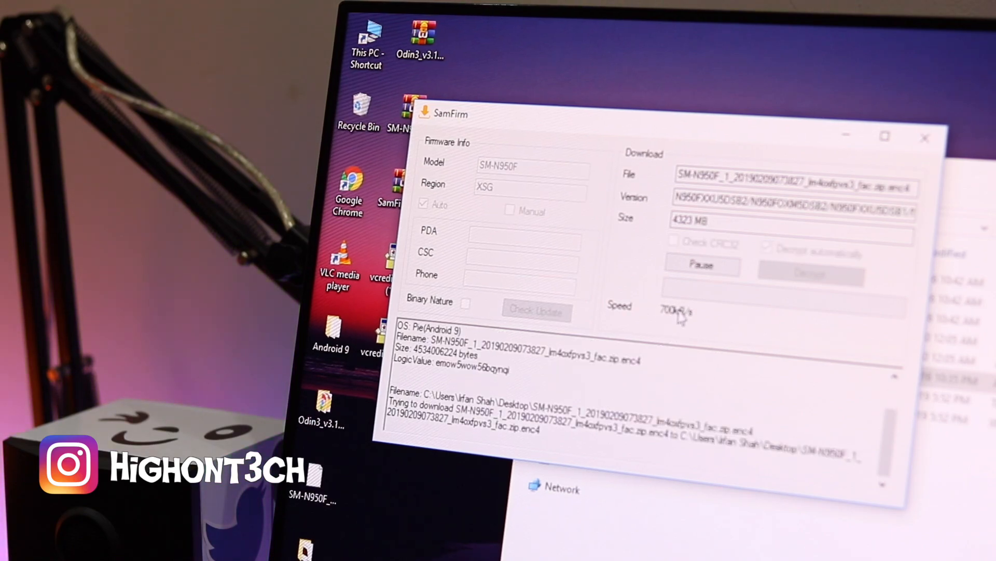
left_click(702, 264)
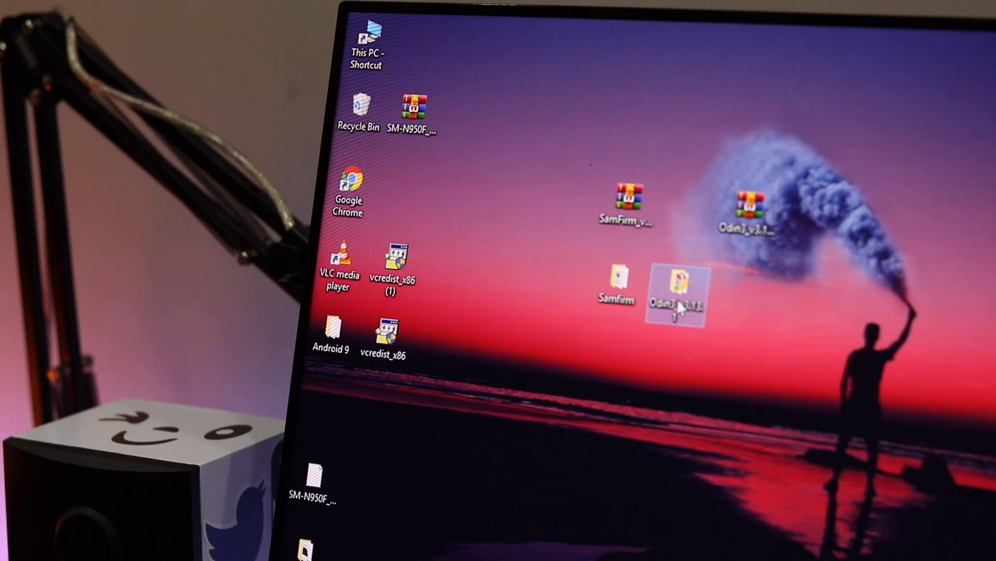
Launch Odin3 from its extracted folder
double_click(675, 301)
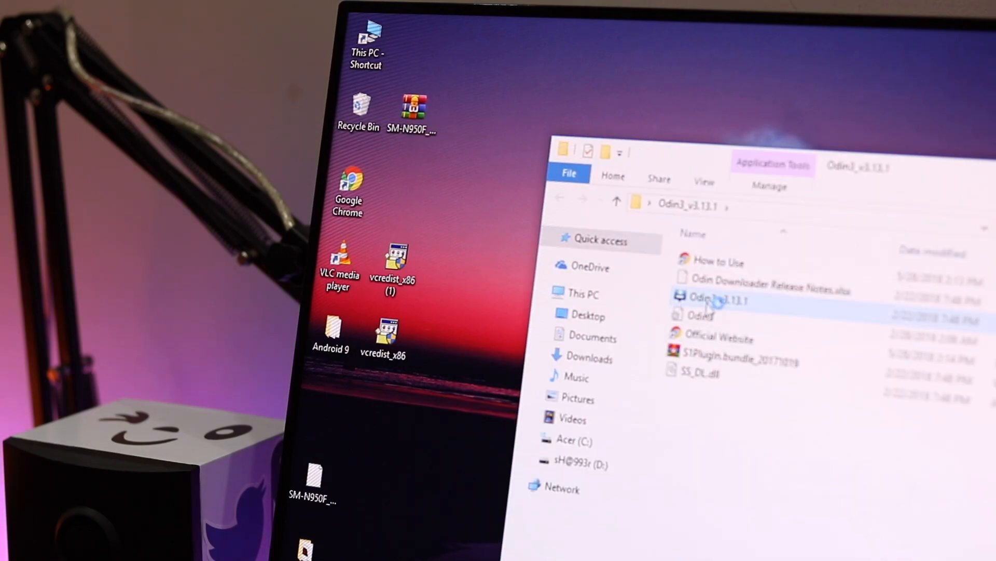
double_click(715, 299)
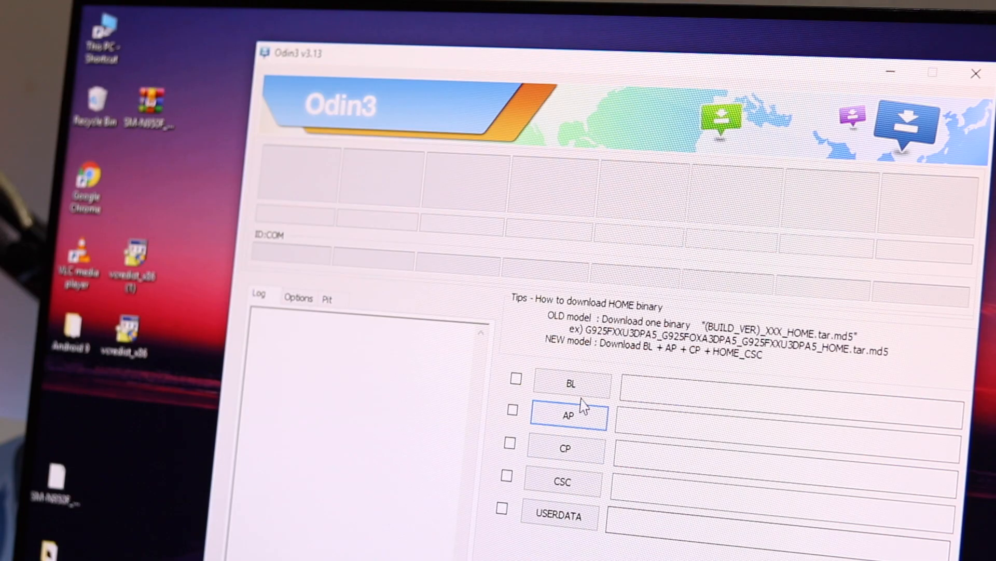
Load the BL_N950F file from the Android 9 firmware folder into the BL slot
left_click(568, 382)
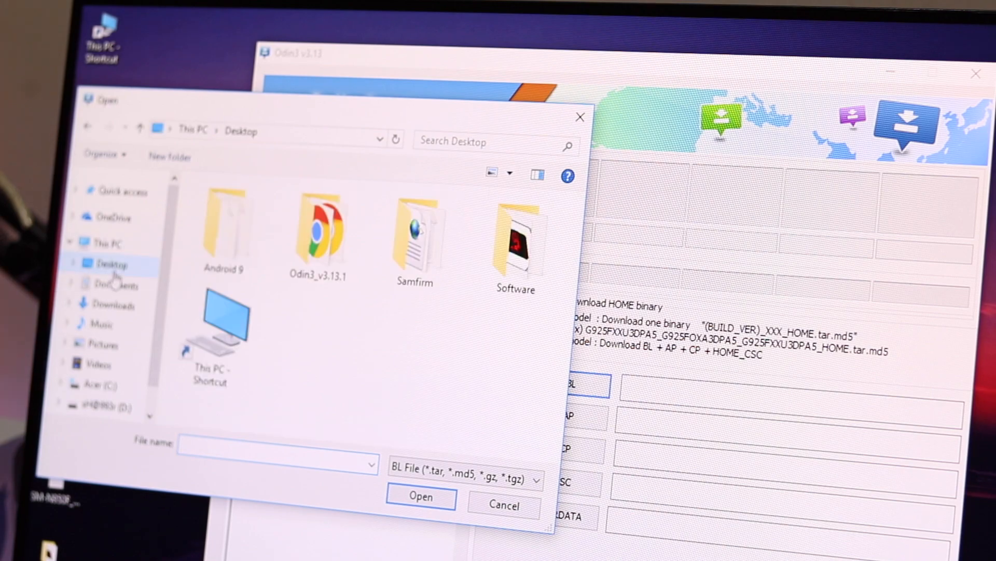
double_click(222, 233)
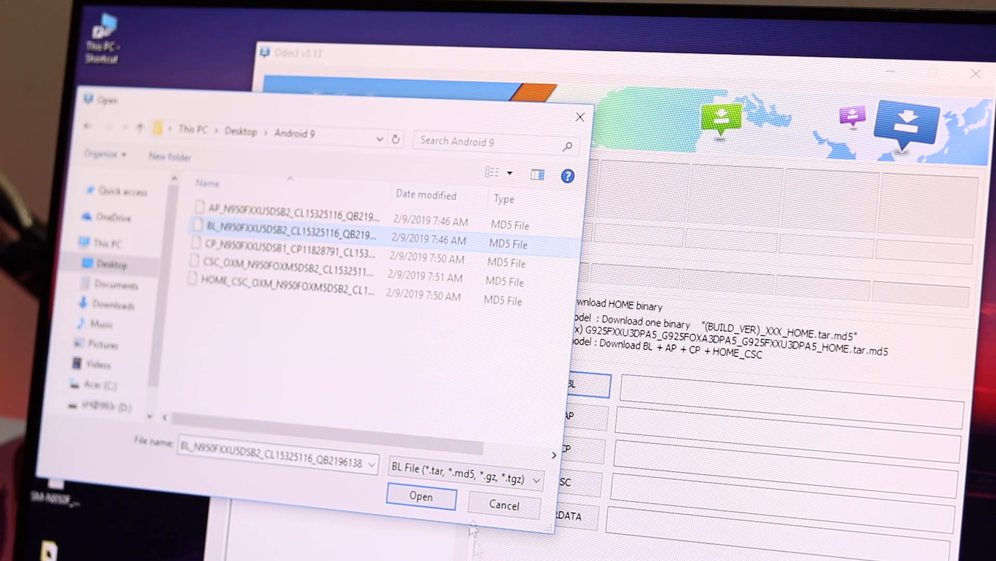
left_click(423, 497)
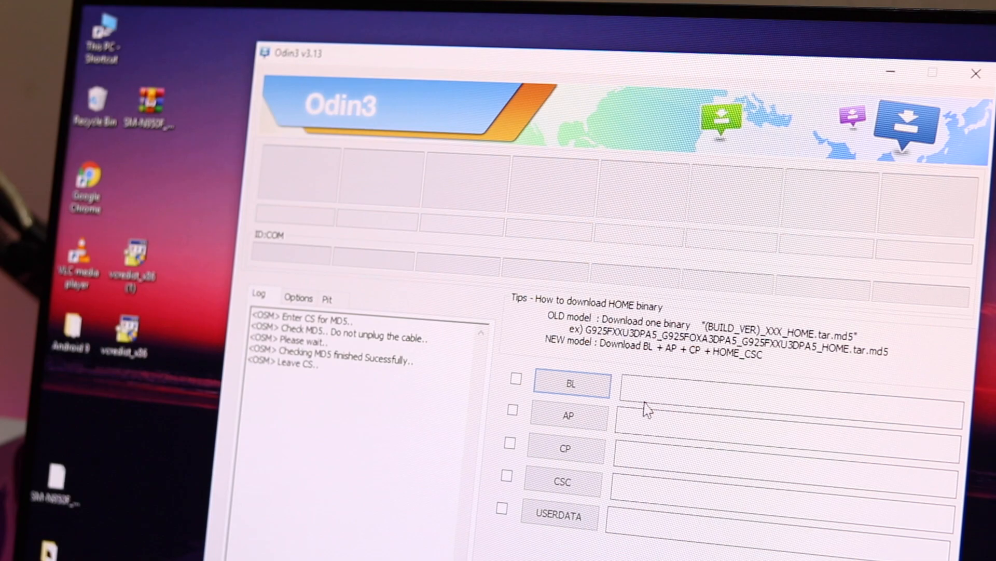
Work through the AP, CP and CSC slots toward choosing their firmware files
left_click(571, 383)
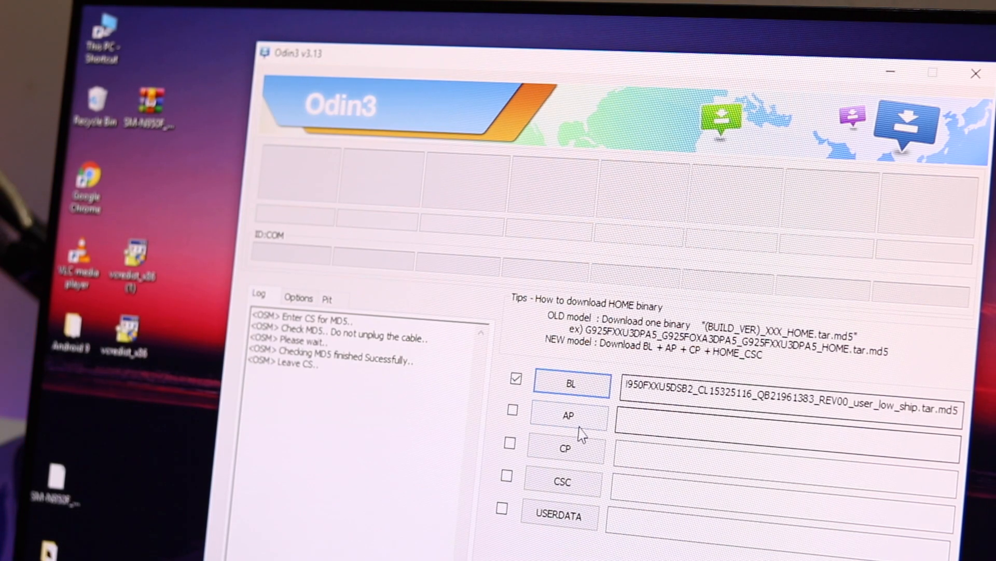
left_click(563, 414)
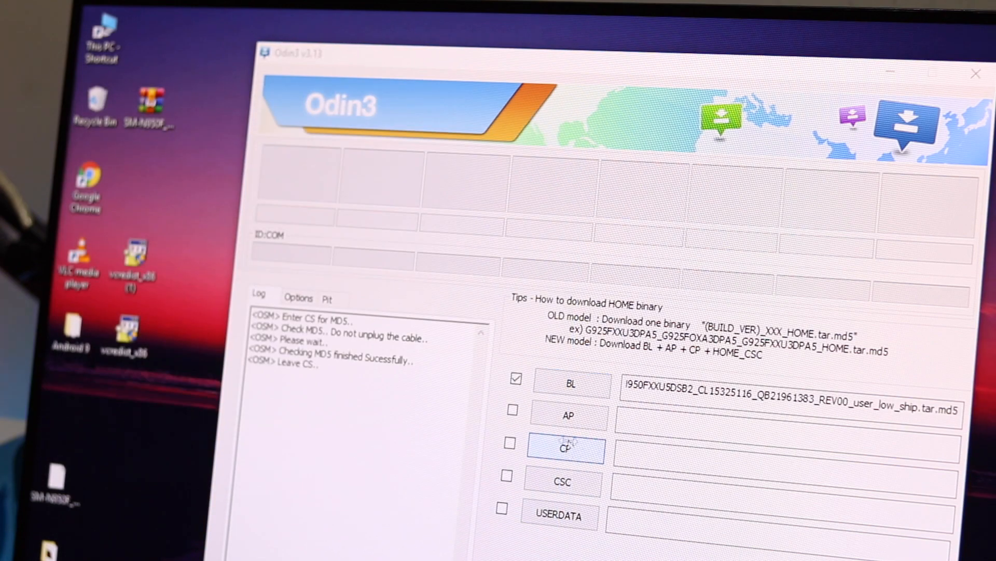
left_click(561, 449)
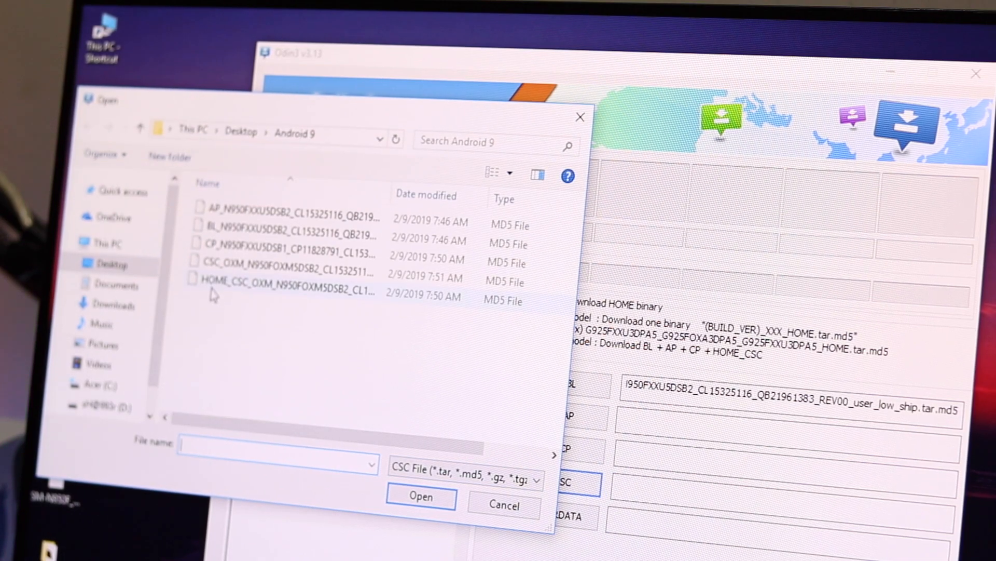
mouse_move(261, 299)
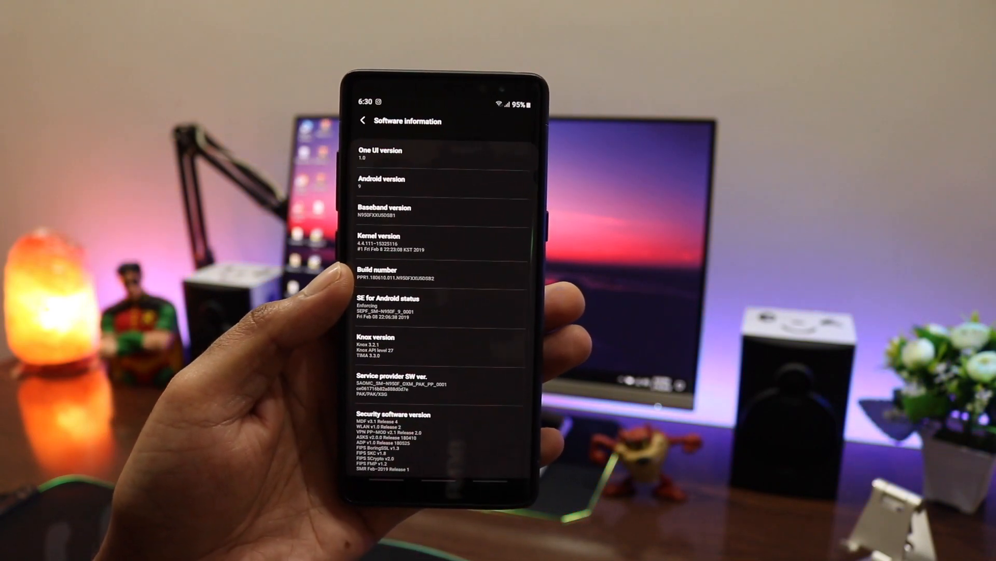
Show the Note 8's Software information page listing Android 9 and One UI 1.0
left_click(363, 120)
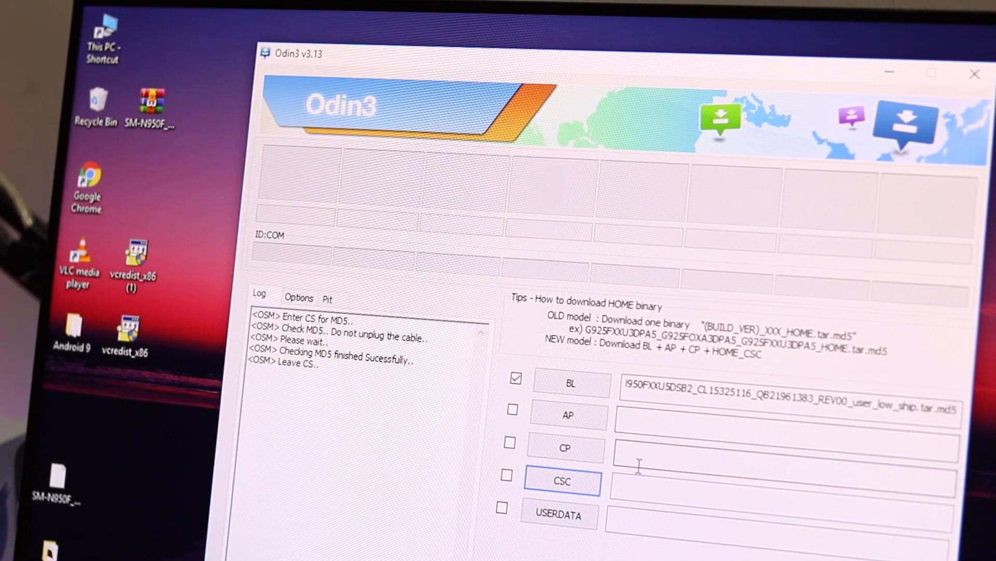
mouse_move(655, 498)
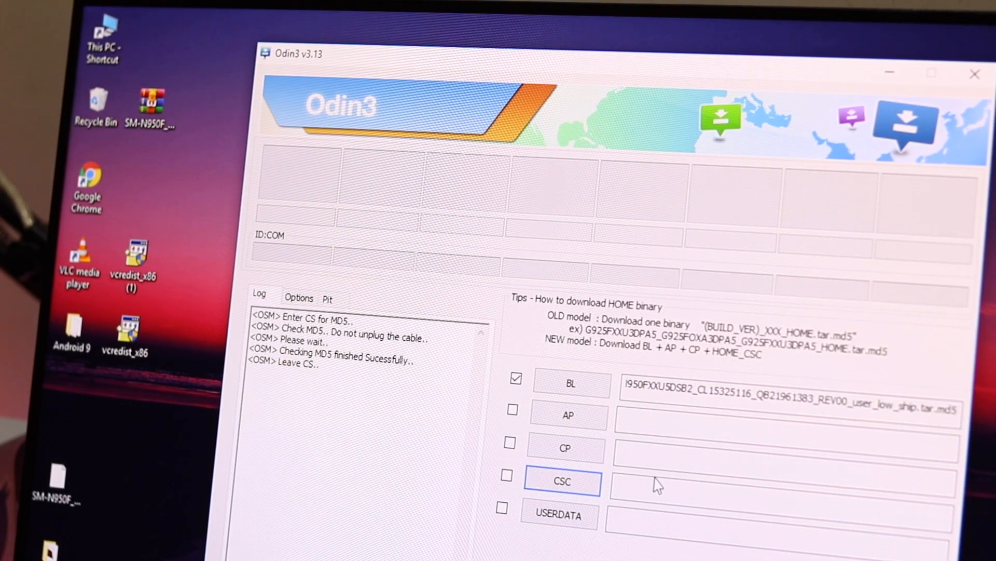